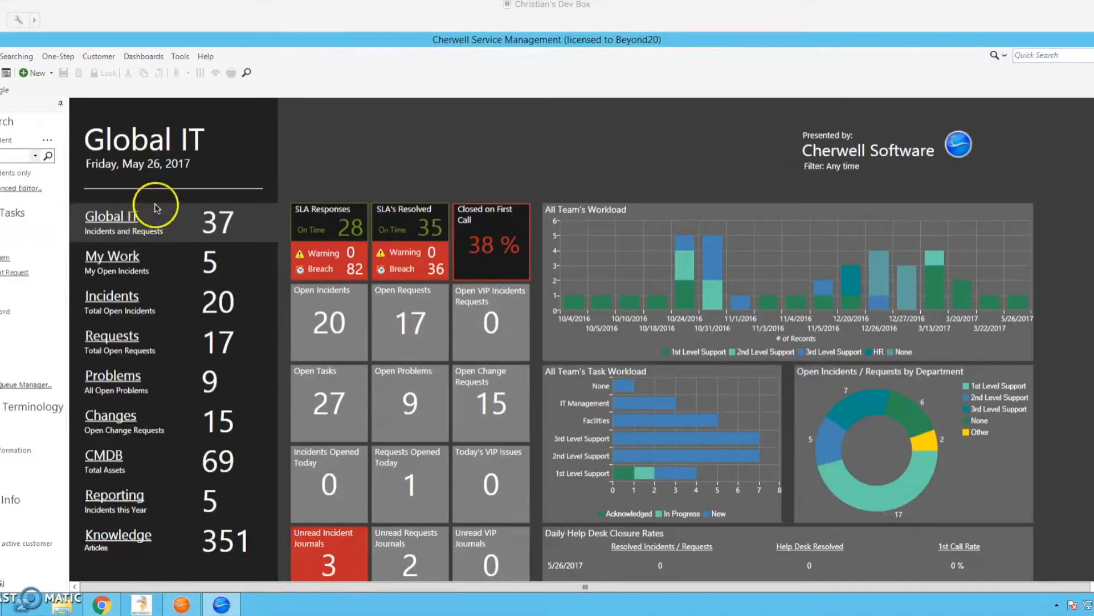
{"action": "mouse_move", "coordinate": [375, 95]}
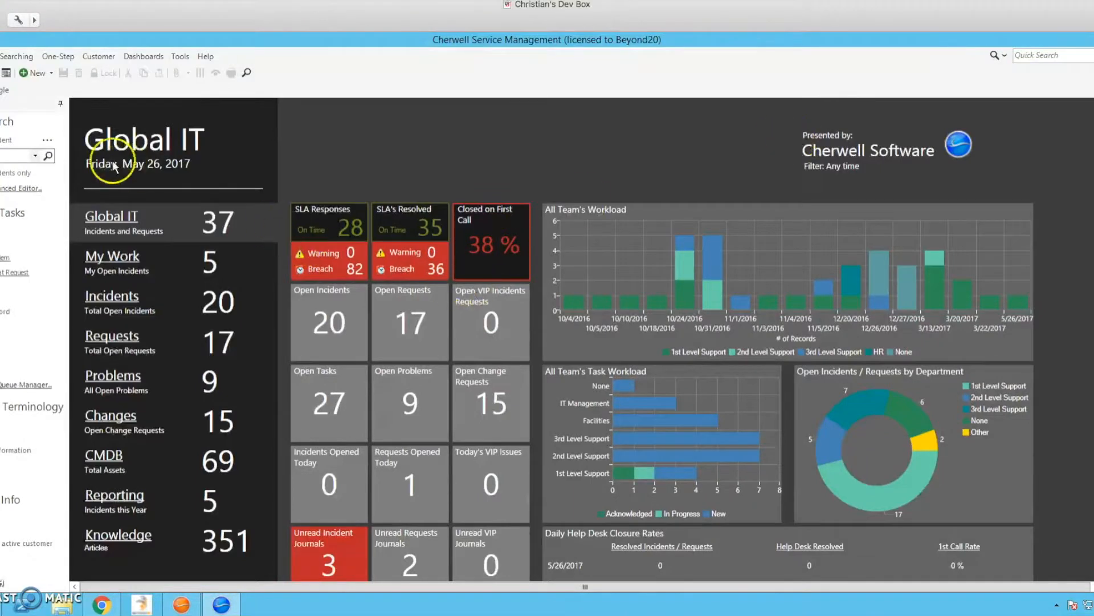
Show the list of available toolbars, including Christian's Toolbar and Customize.
{"action": "left_click", "coordinate": [102, 602]}
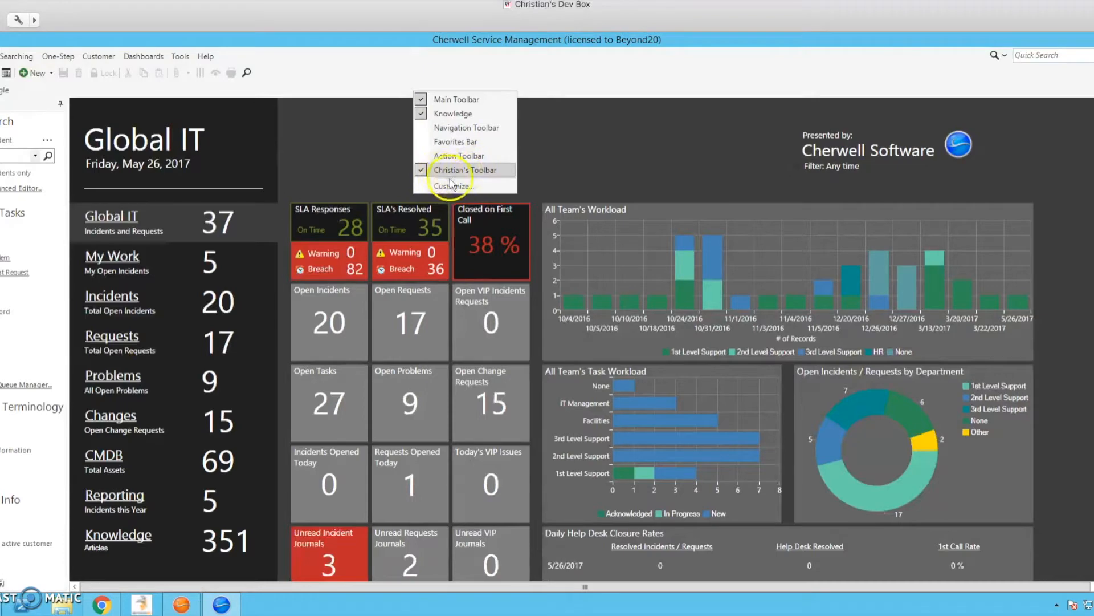
Edit Christian's Toolbar from Customize and choose to add a One-Step action.
{"action": "left_click", "coordinate": [450, 185]}
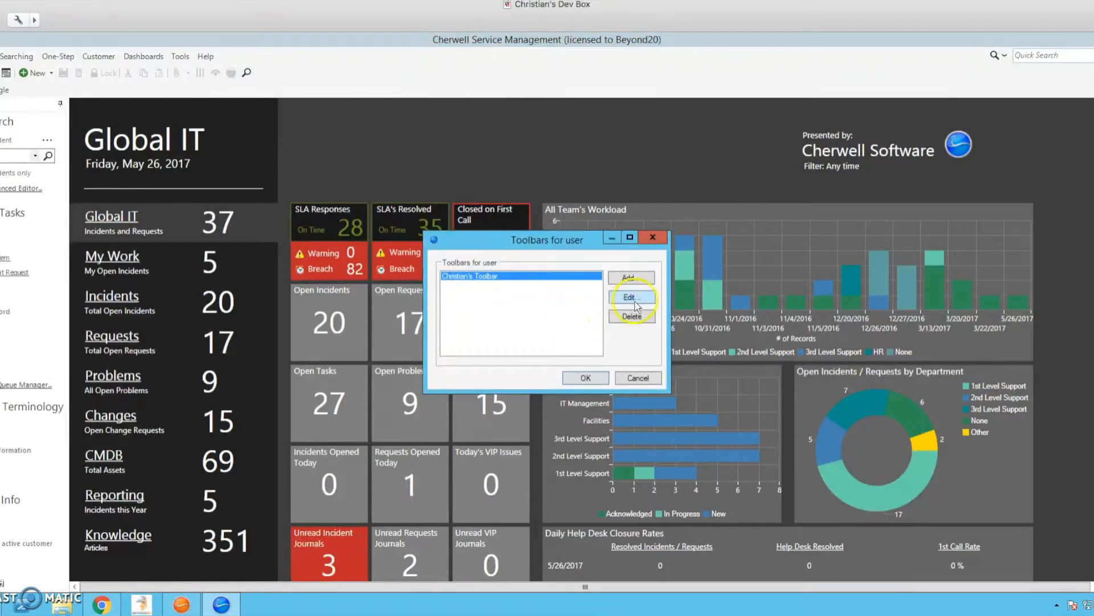
{"action": "left_click", "coordinate": [630, 297]}
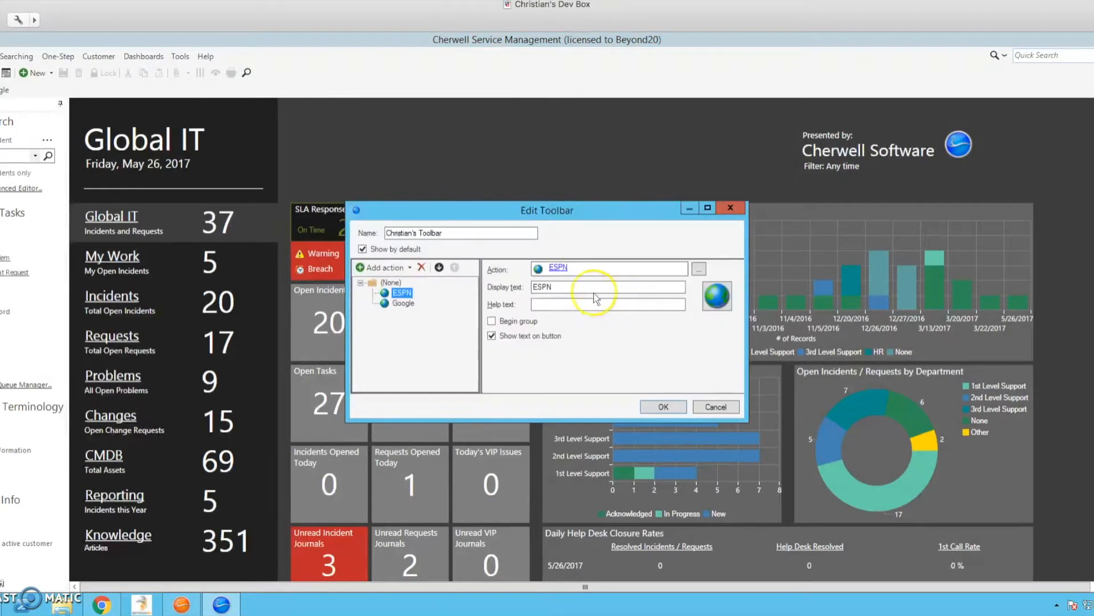
{"action": "mouse_move", "coordinate": [520, 276]}
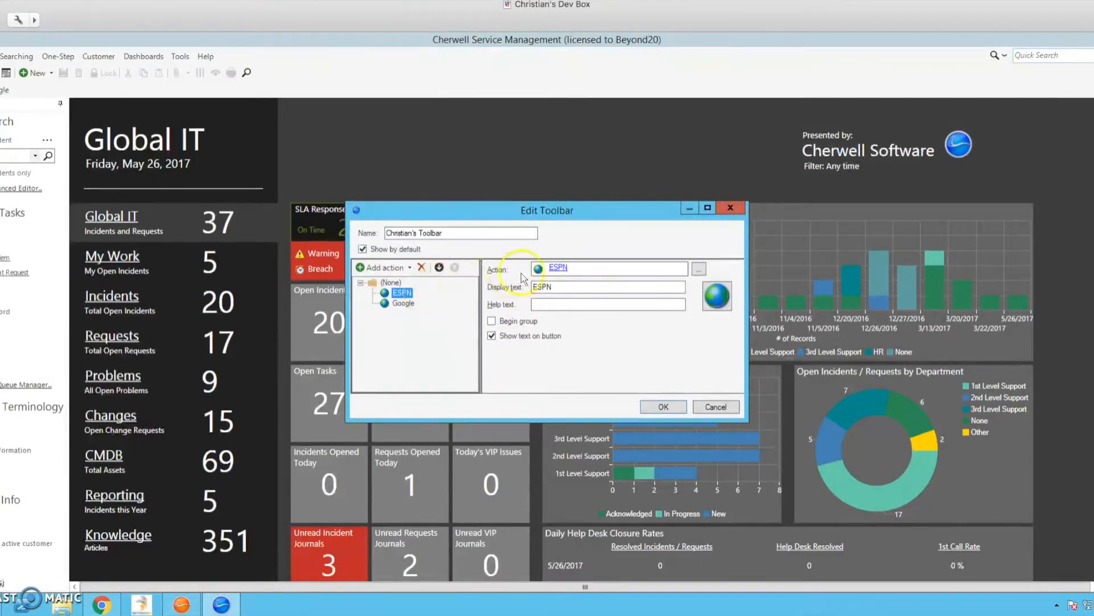
{"action": "mouse_move", "coordinate": [433, 314]}
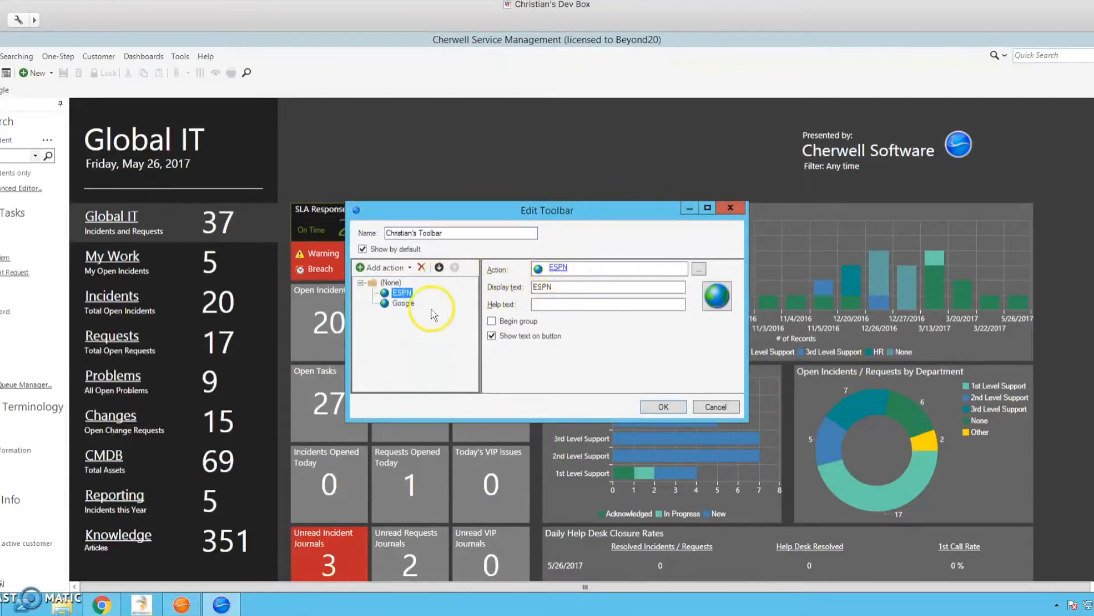
{"action": "left_click", "coordinate": [383, 266]}
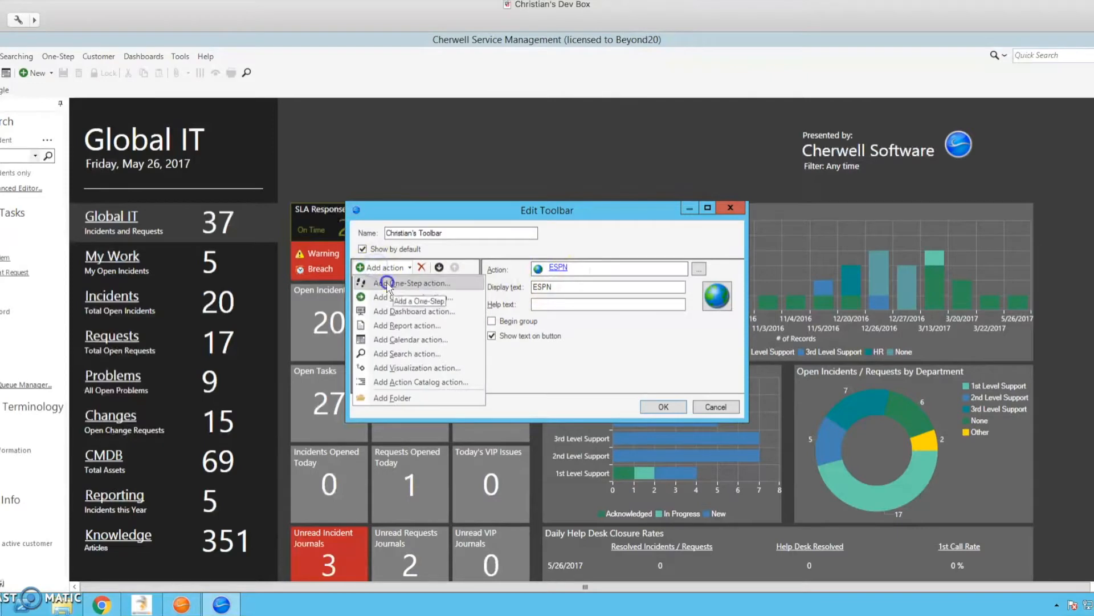
{"action": "left_click", "coordinate": [417, 300]}
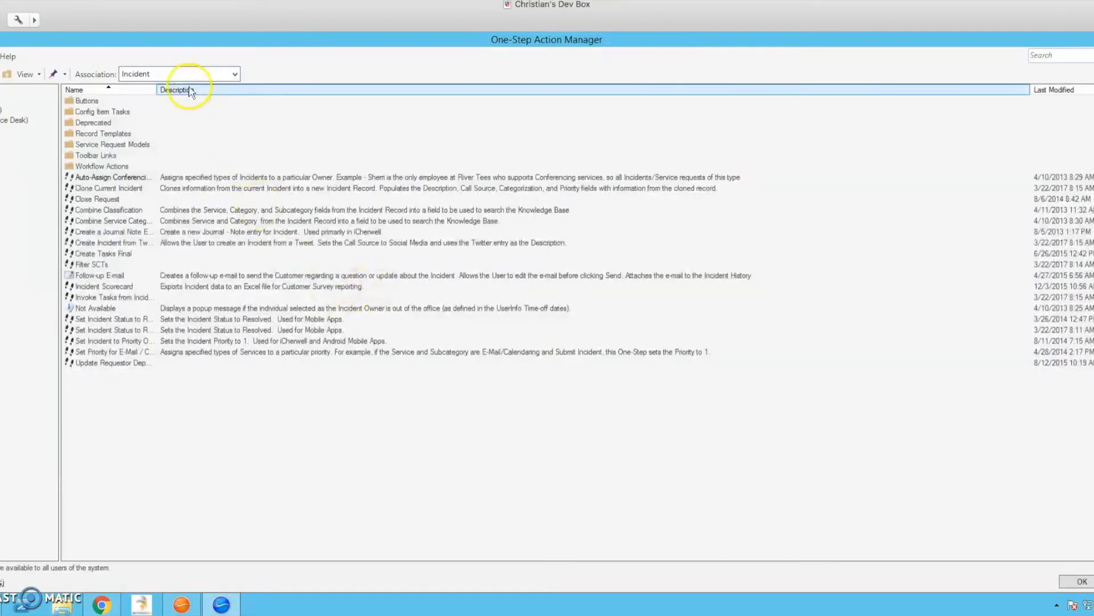
Create an unassociated One-Step named 'mApp Exchange' under Toolbar Links and confirm it.
{"action": "left_click", "coordinate": [235, 73]}
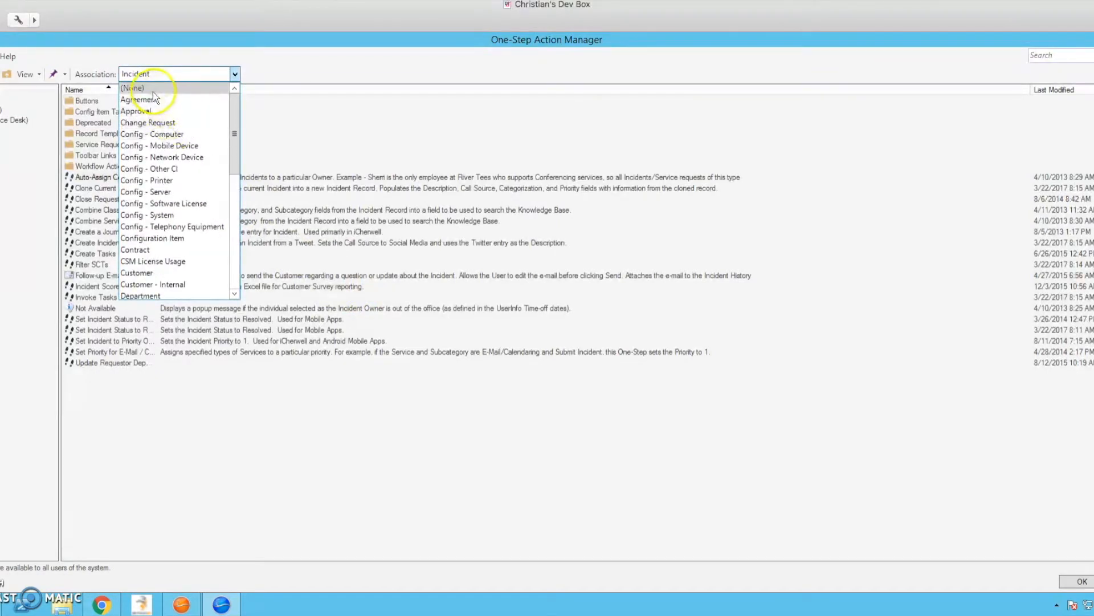
{"action": "left_click", "coordinate": [132, 88]}
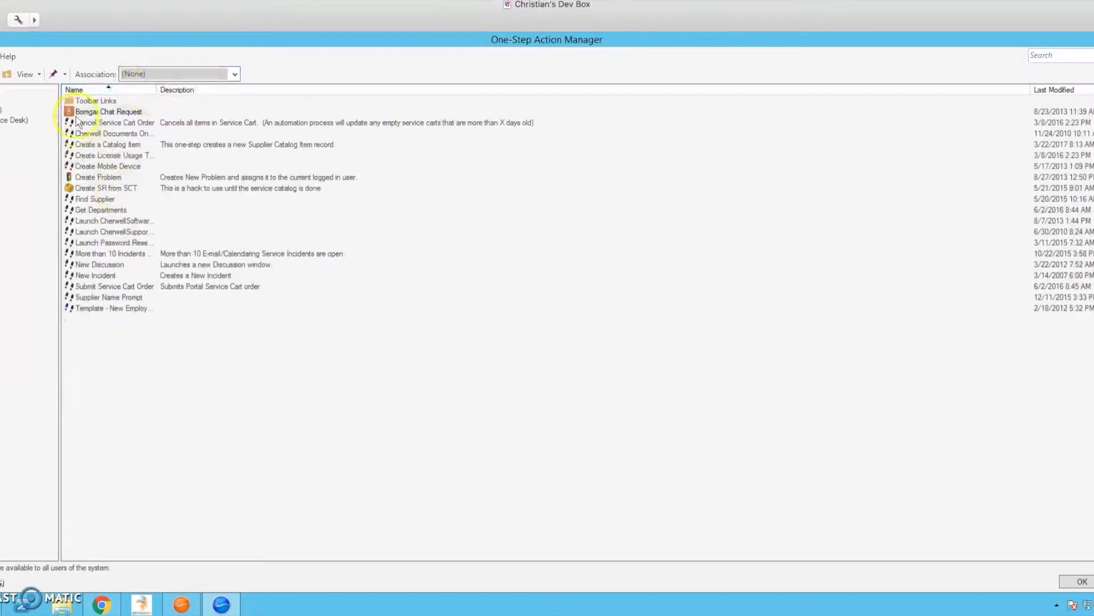
{"action": "mouse_move", "coordinate": [83, 112]}
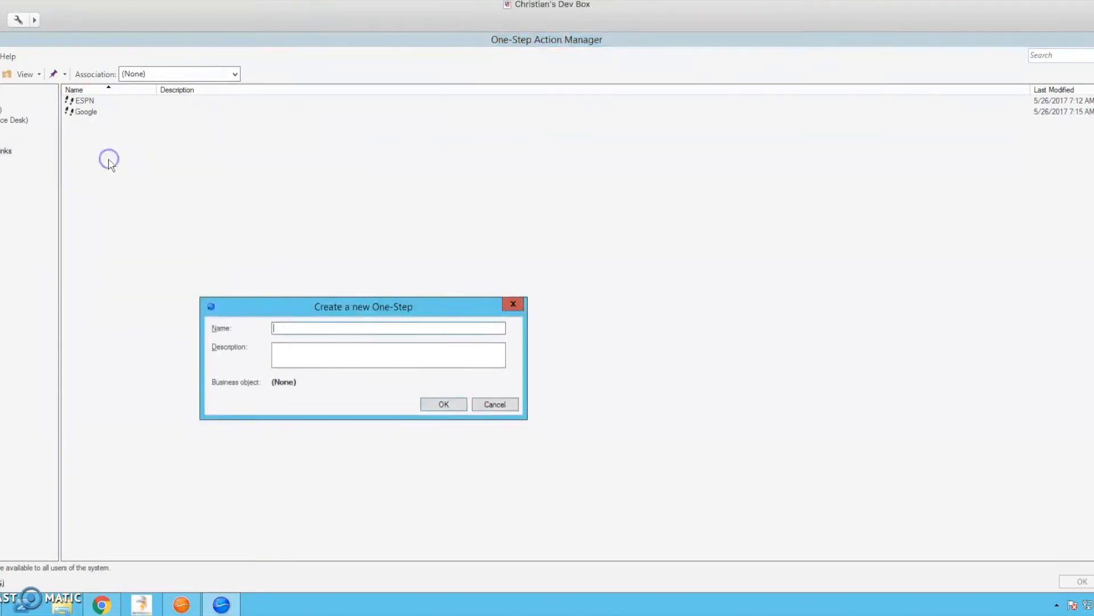
{"action": "mouse_move", "coordinate": [309, 269]}
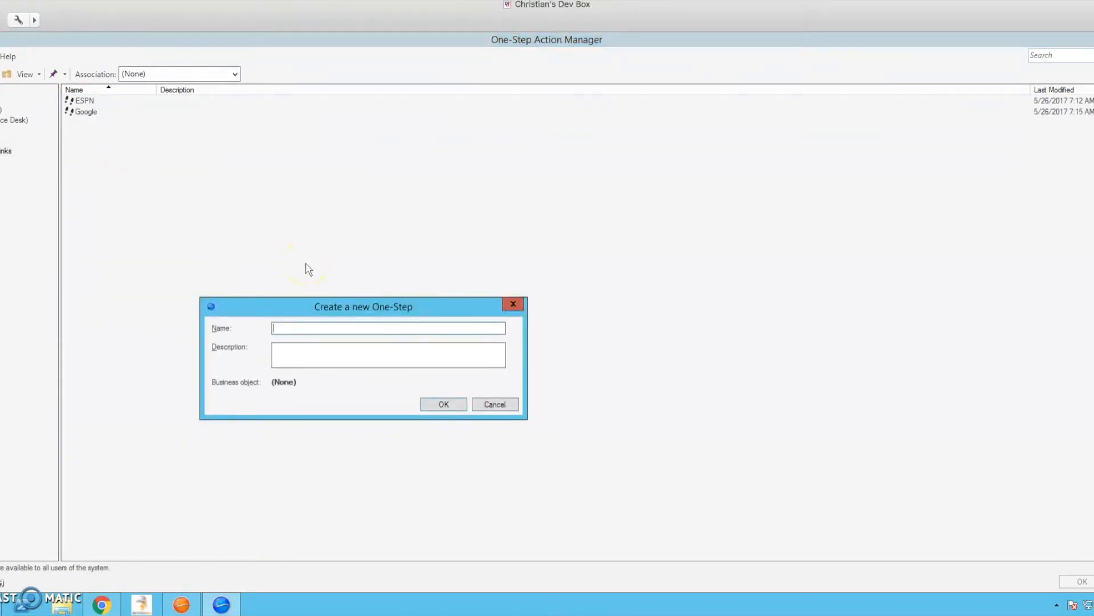
{"action": "type", "text": "mA"}
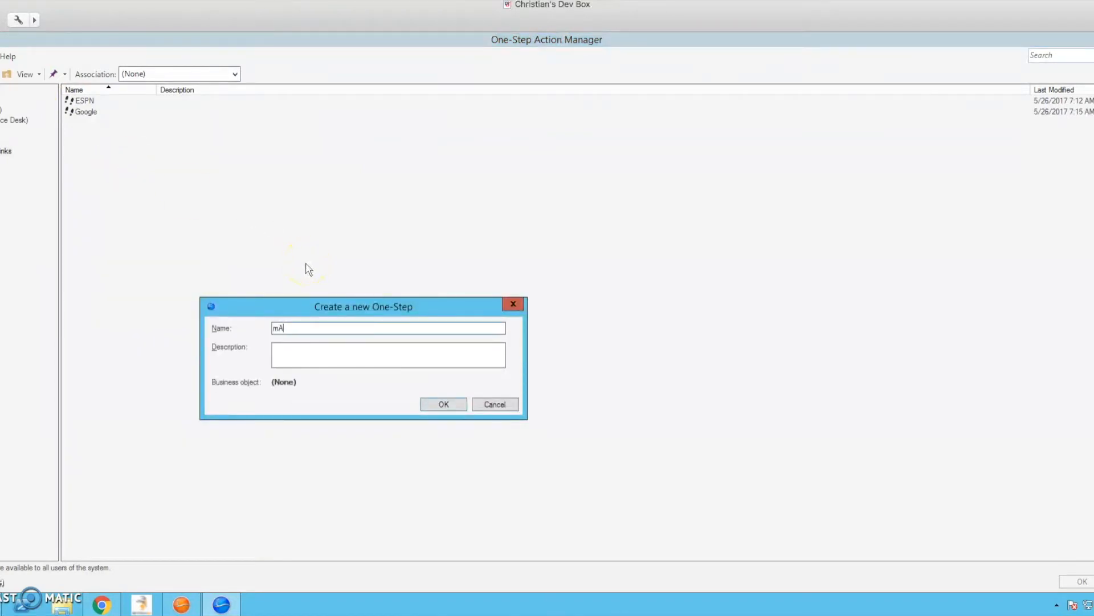
{"action": "type", "text": "pp E"}
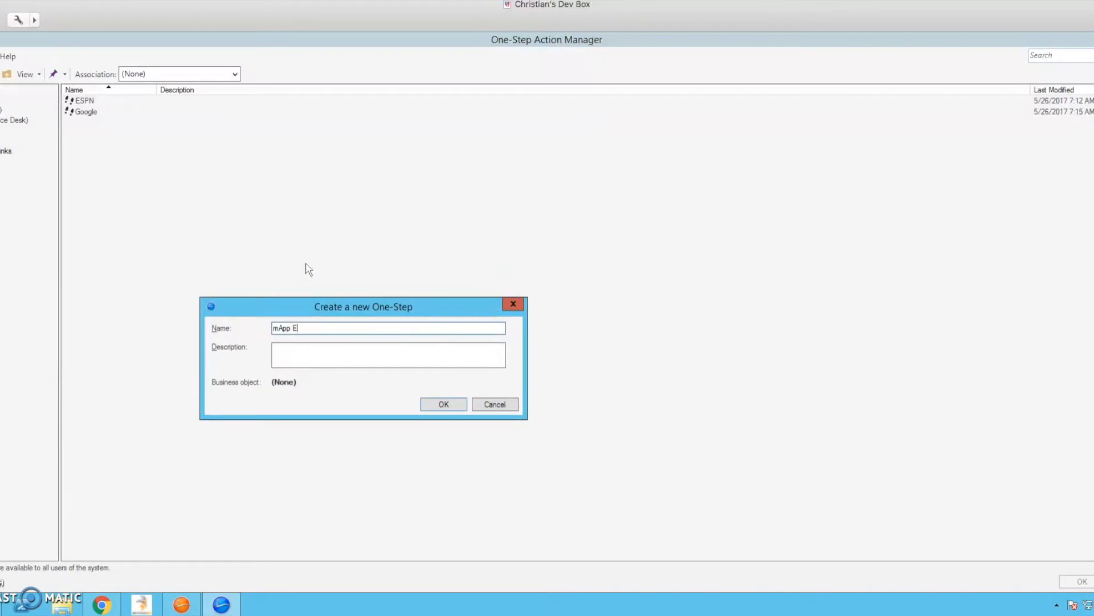
{"action": "type", "text": "xchange"}
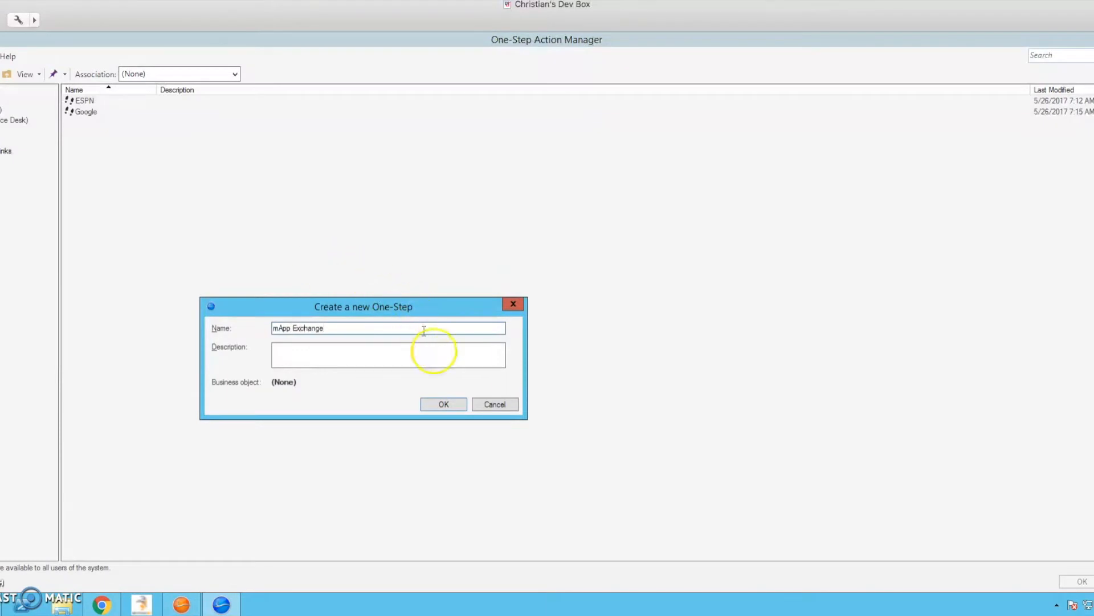
{"action": "left_click", "coordinate": [443, 403]}
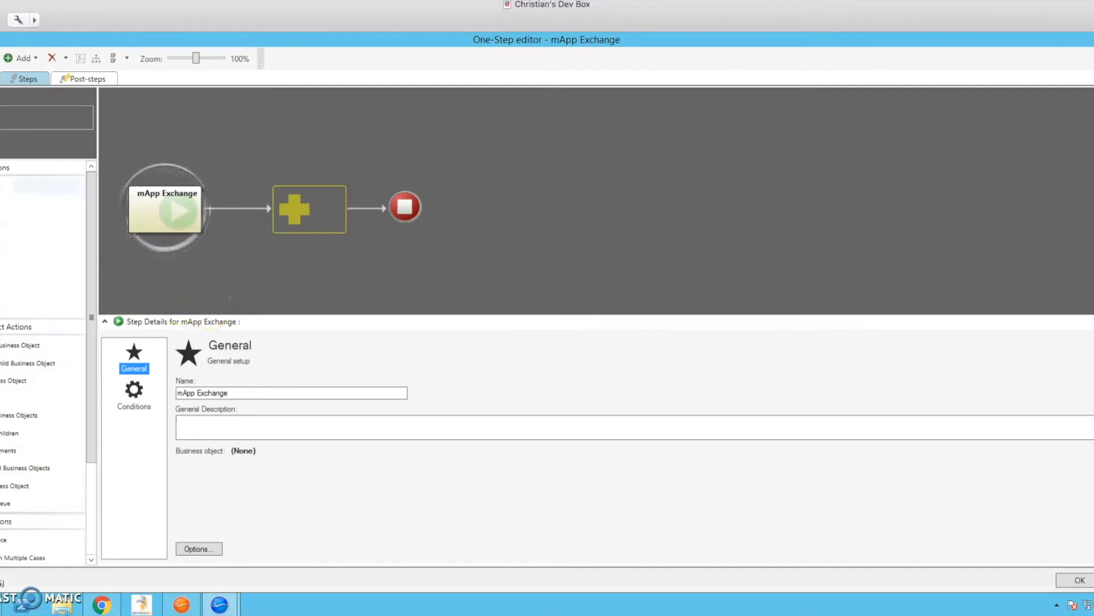
{"action": "left_click", "coordinate": [308, 208]}
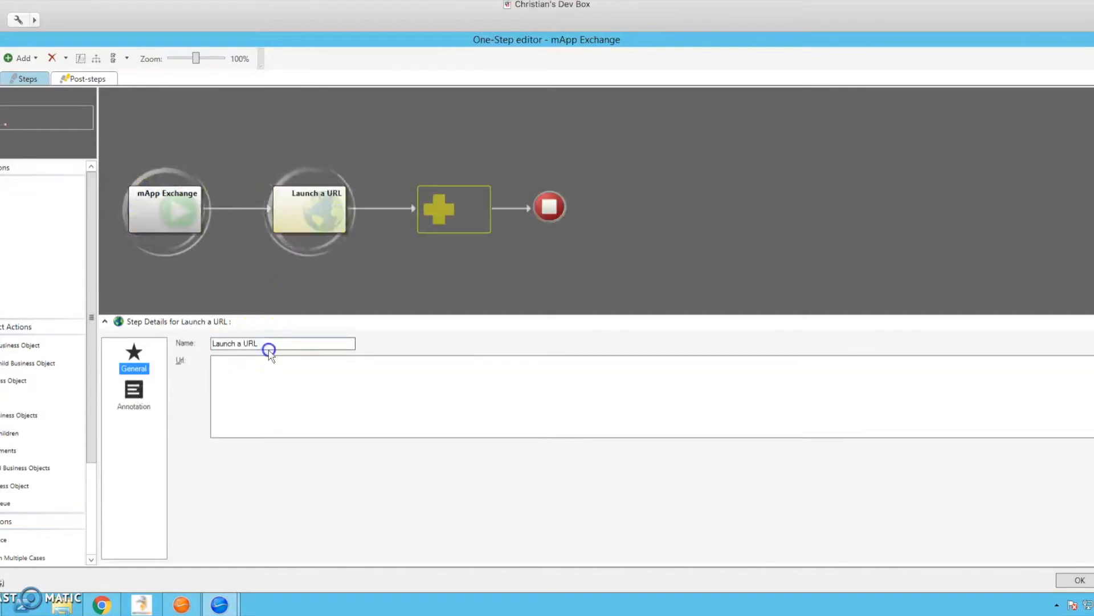
{"action": "left_click", "coordinate": [272, 343]}
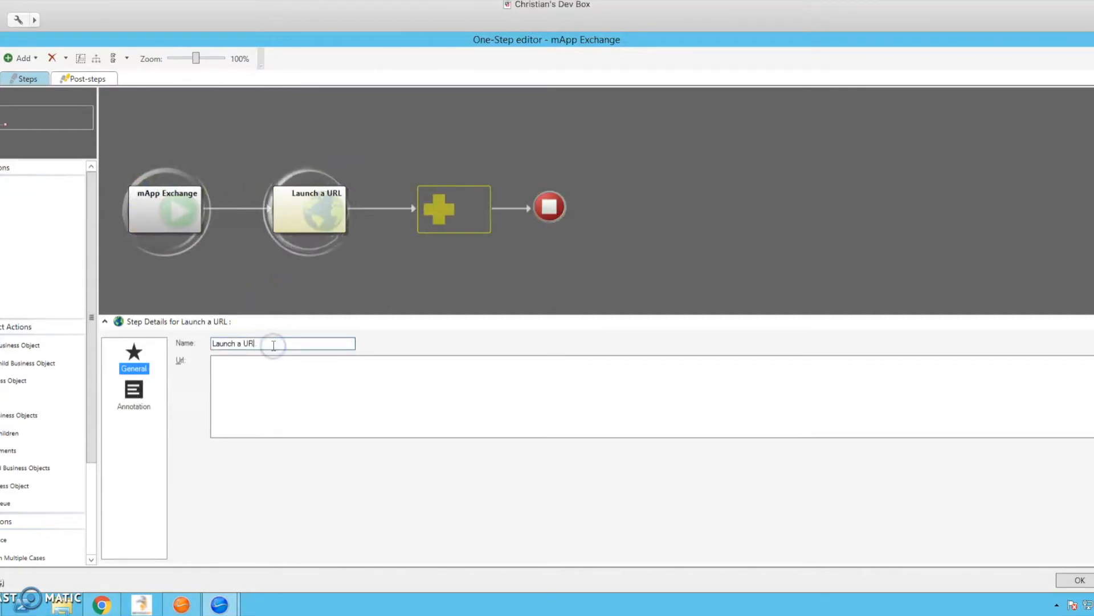
{"action": "type", "text": "Launch mApp Exch"}
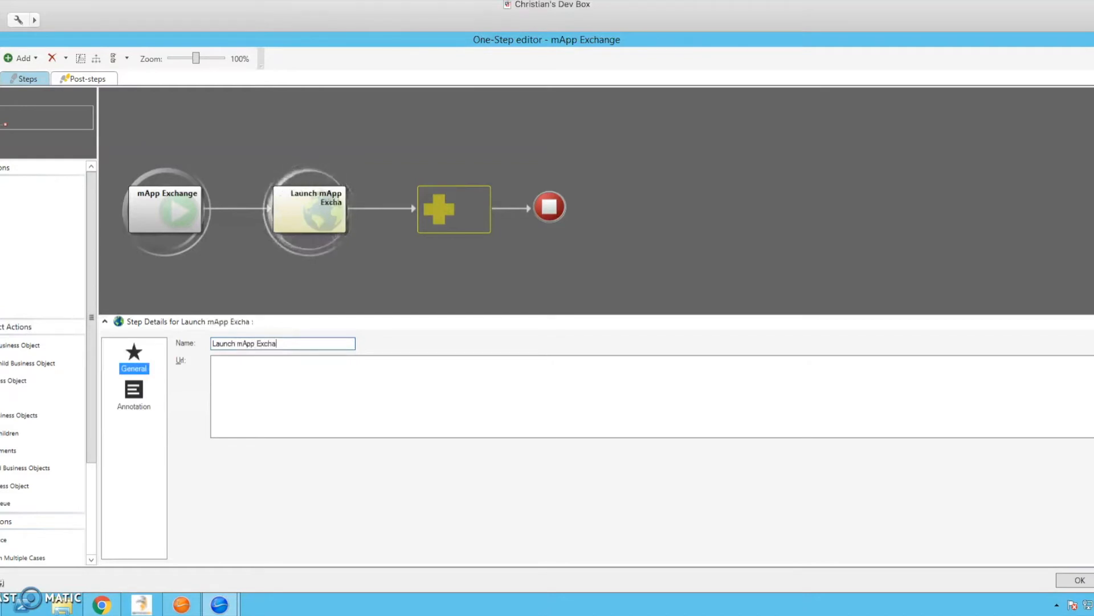
{"action": "type", "text": "nge"}
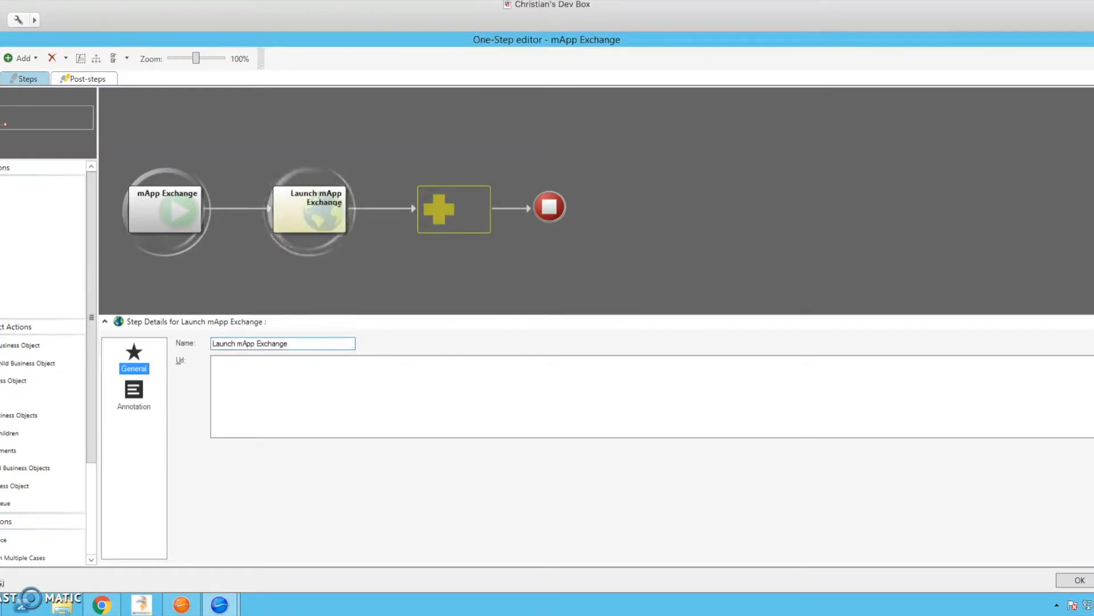
{"action": "type", "text": "https://www.cherwell.com/mapp-exchange/"}
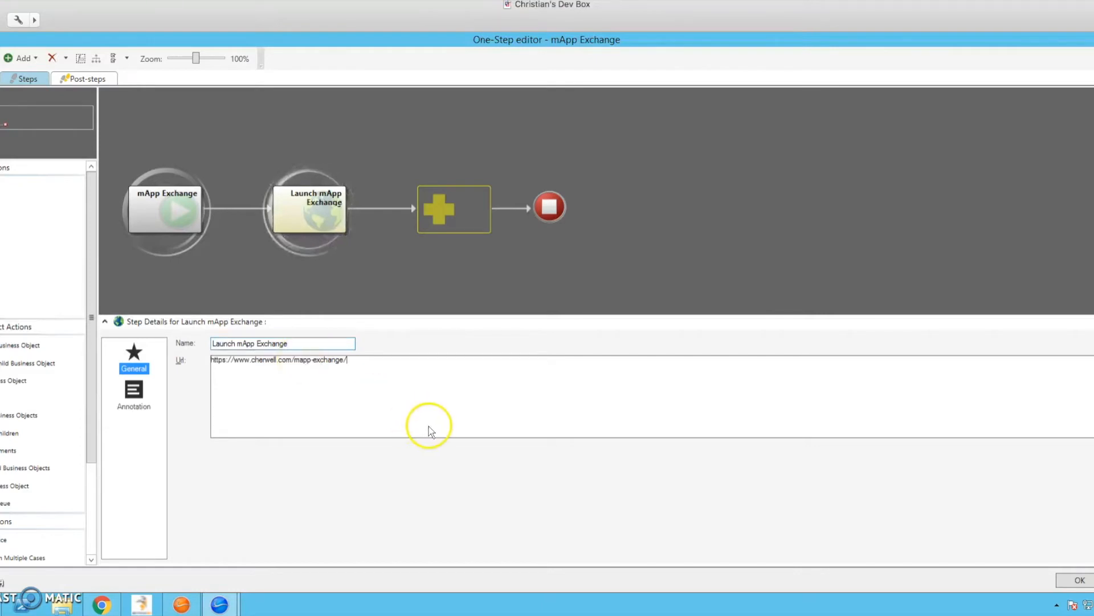
{"action": "mouse_move", "coordinate": [698, 470]}
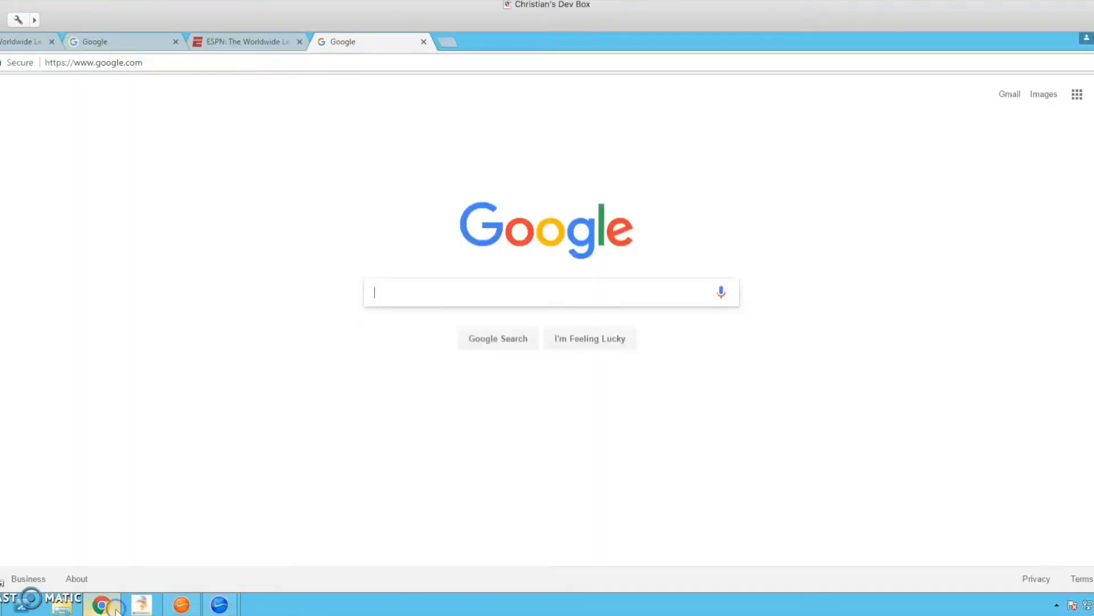
{"action": "mouse_move", "coordinate": [152, 459]}
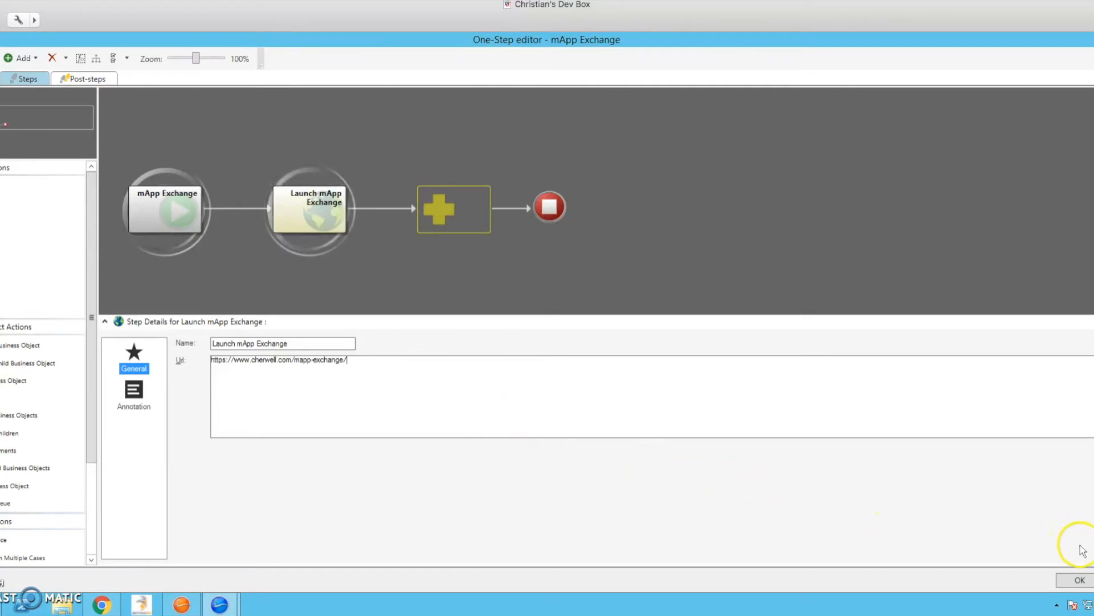
Save the mApp Exchange One-Step and close the One-Step Action Manager.
{"action": "left_click", "coordinate": [1079, 580]}
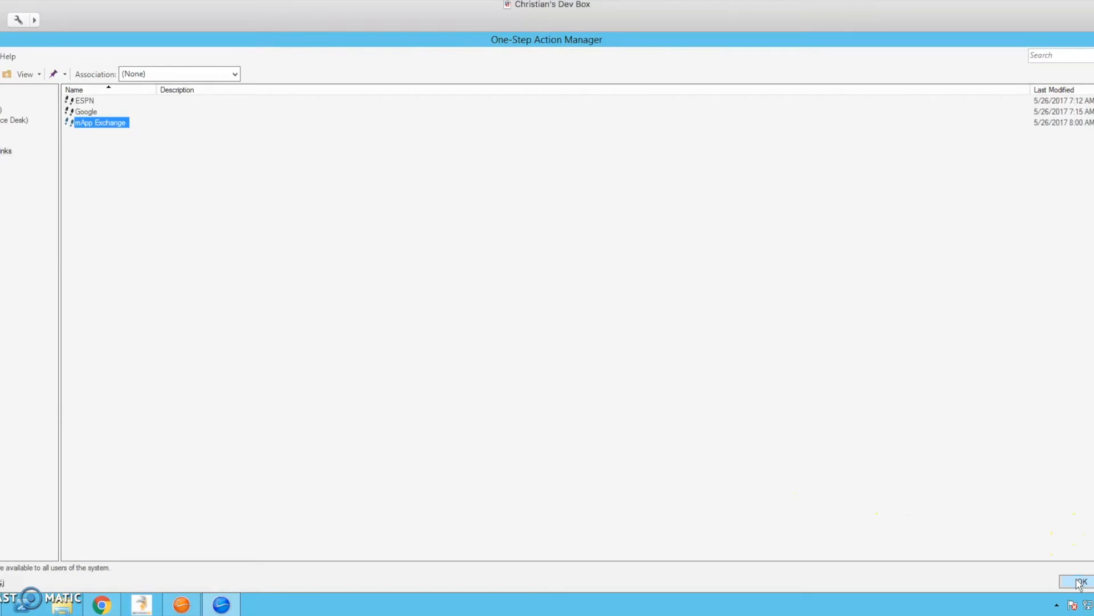
{"action": "left_click", "coordinate": [1081, 583]}
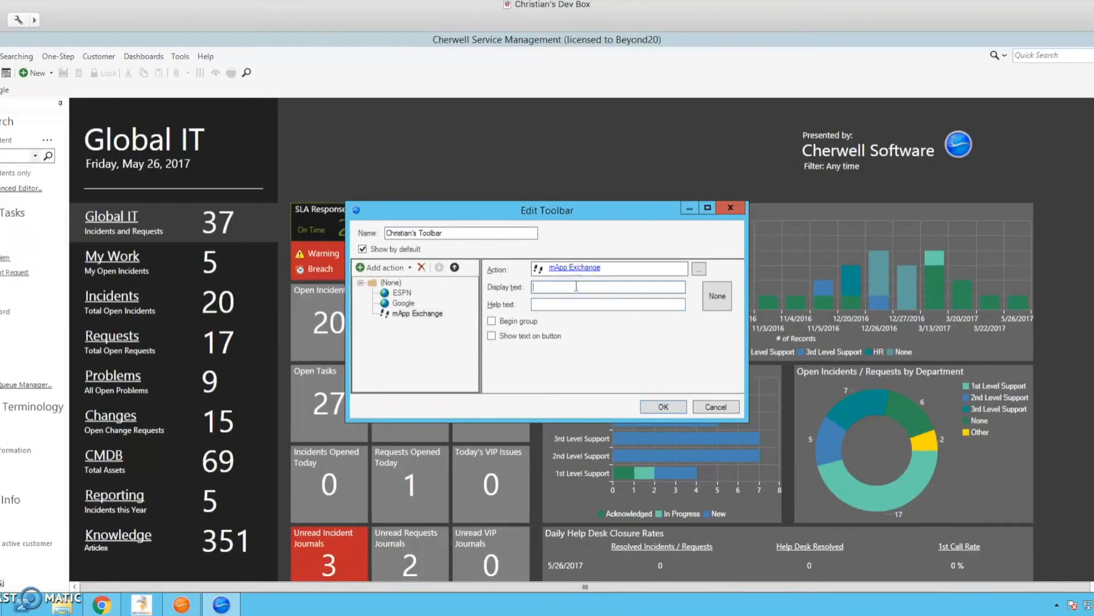
Label the button 'mApp Exchange' with the web globe image and apply the toolbar changes.
{"action": "type", "text": "mApp Exchange"}
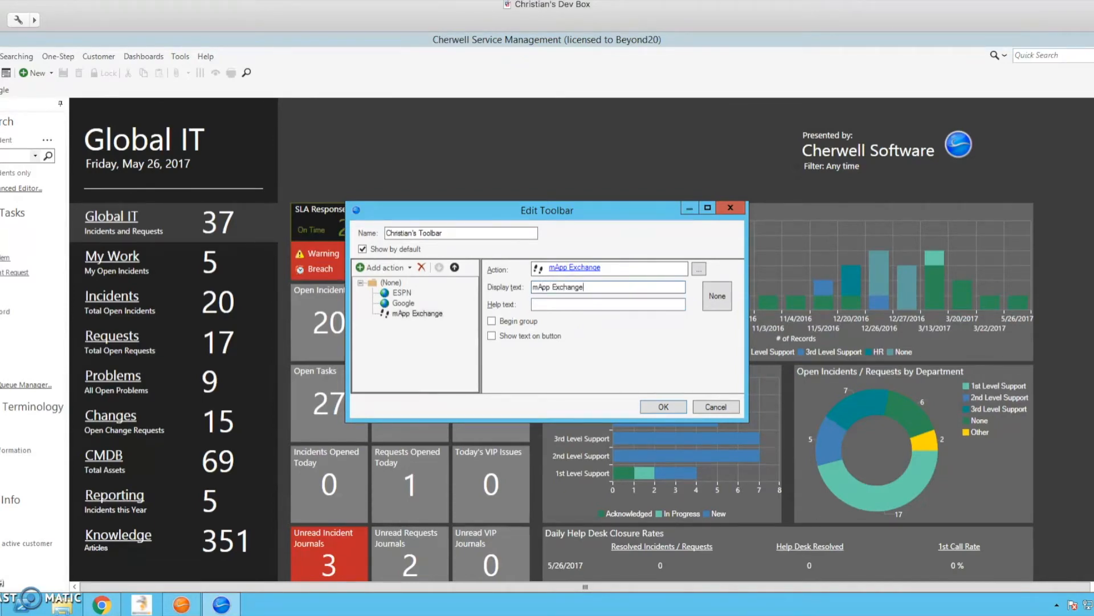
{"action": "left_click", "coordinate": [493, 335]}
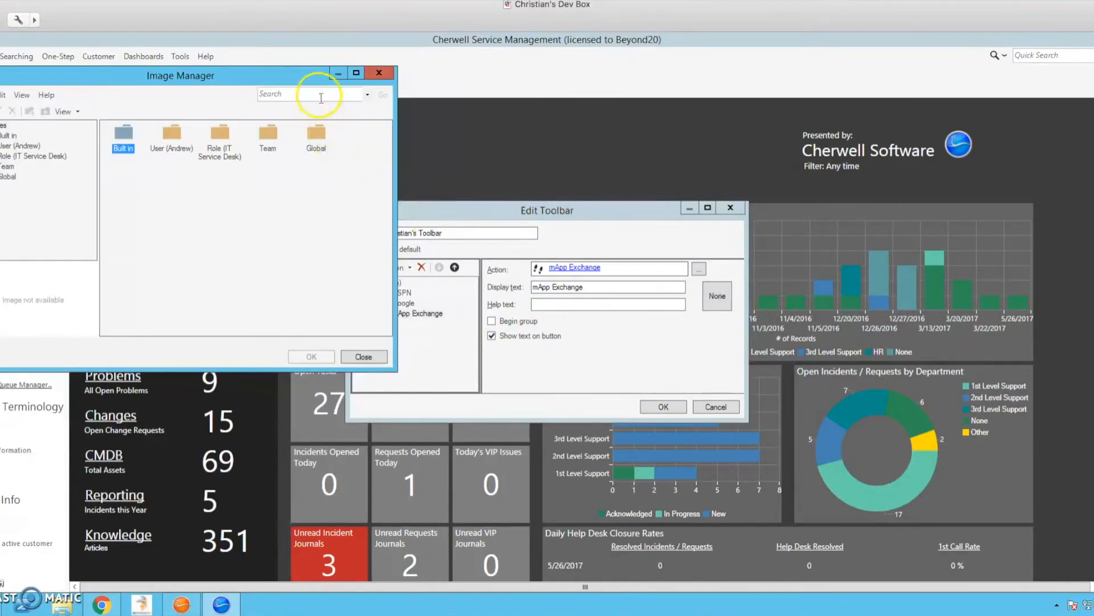
{"action": "type", "text": "we"}
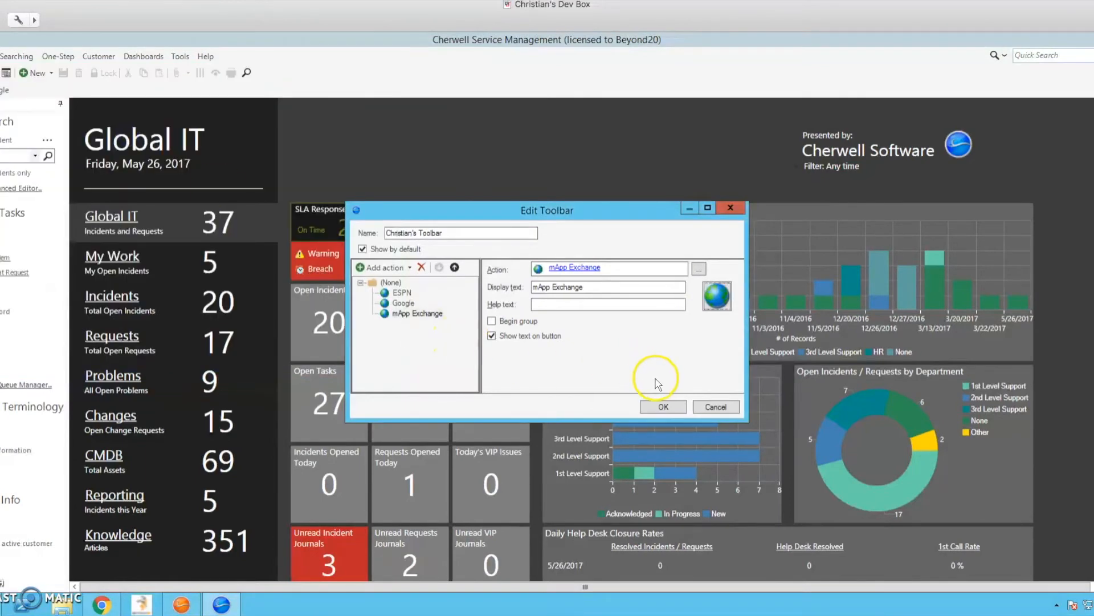
{"action": "left_click", "coordinate": [663, 406]}
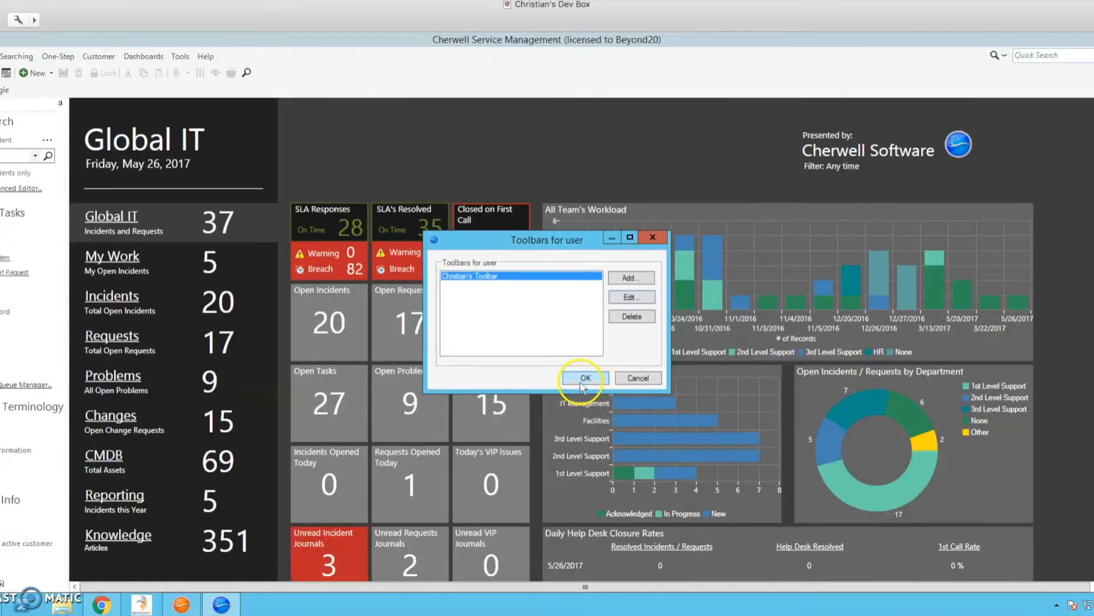
{"action": "left_click", "coordinate": [584, 377]}
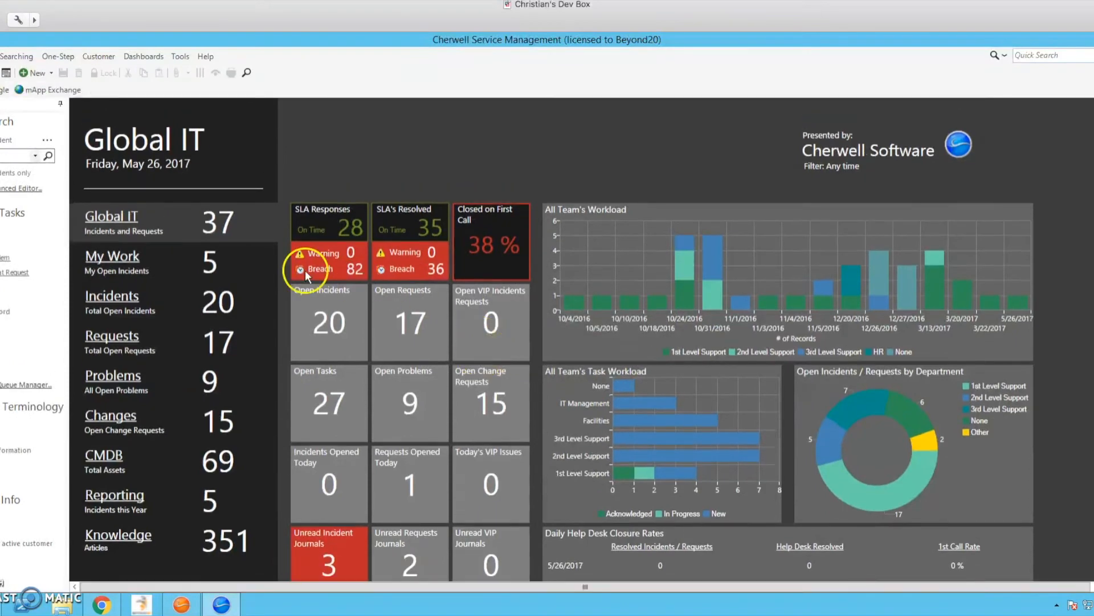
{"action": "mouse_move", "coordinate": [29, 89]}
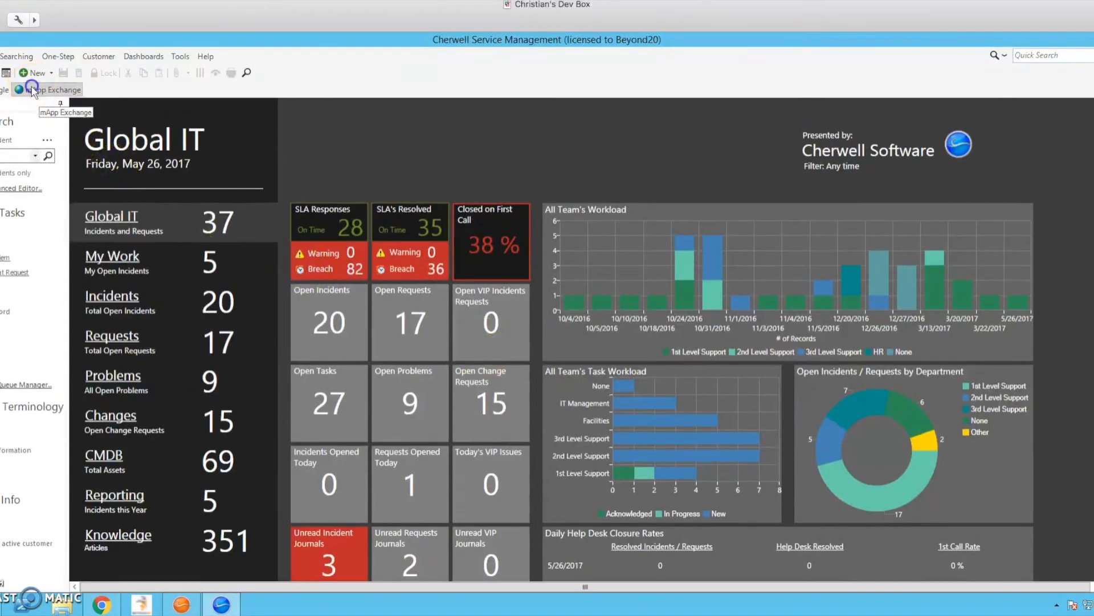
Launch the mApp Exchange page in Chrome from the new toolbar button.
{"action": "left_click", "coordinate": [32, 89]}
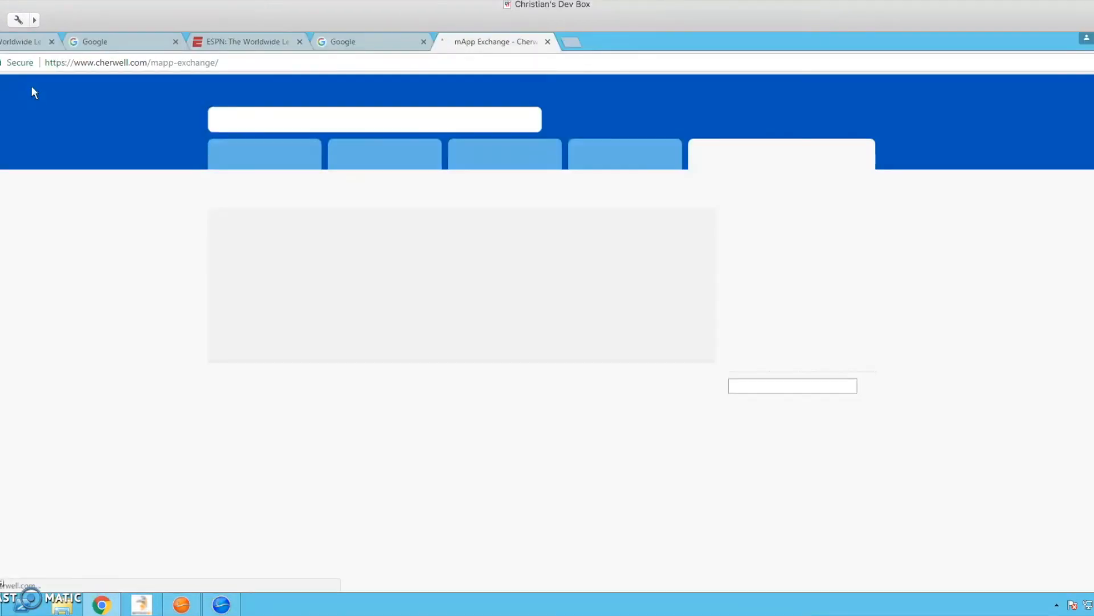